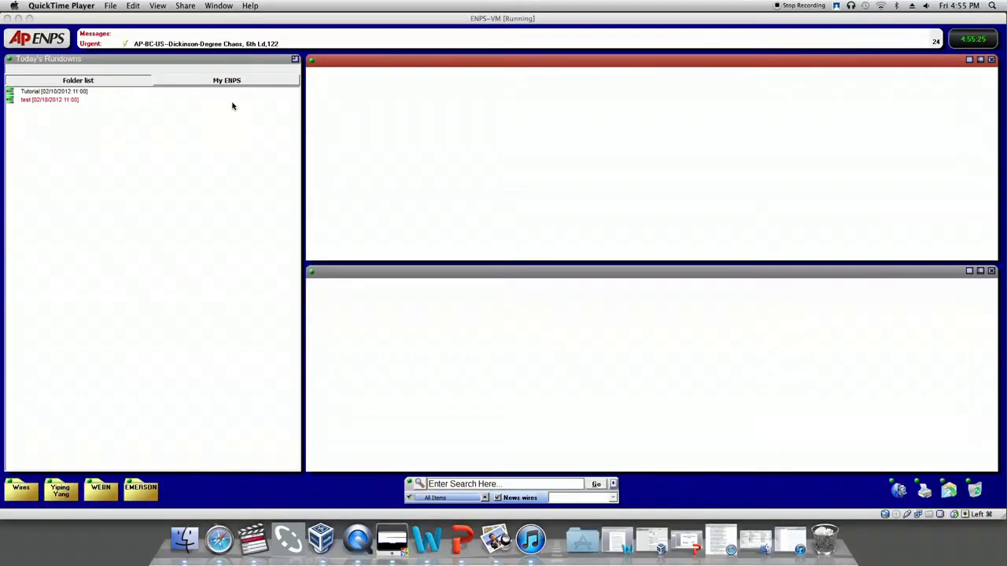
mouse_move(302, 162)
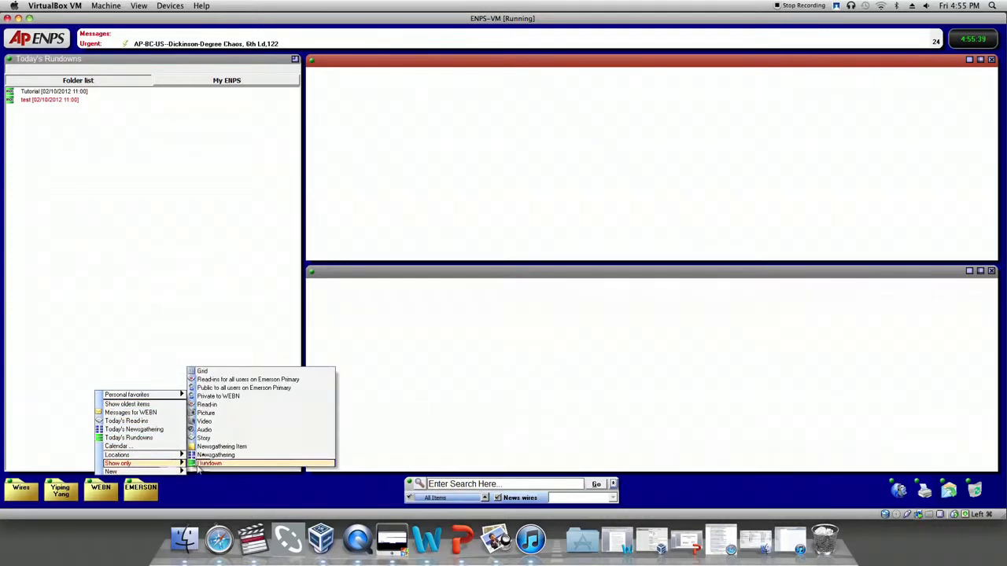
Step: Create a new rundown from the SIENNA Template and name its program TEST
click(211, 462)
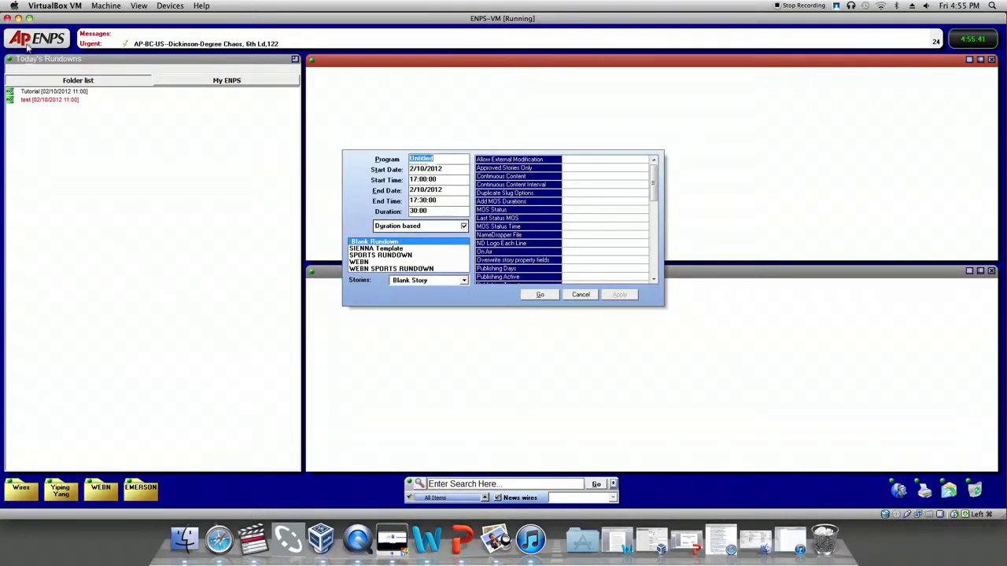
click(376, 249)
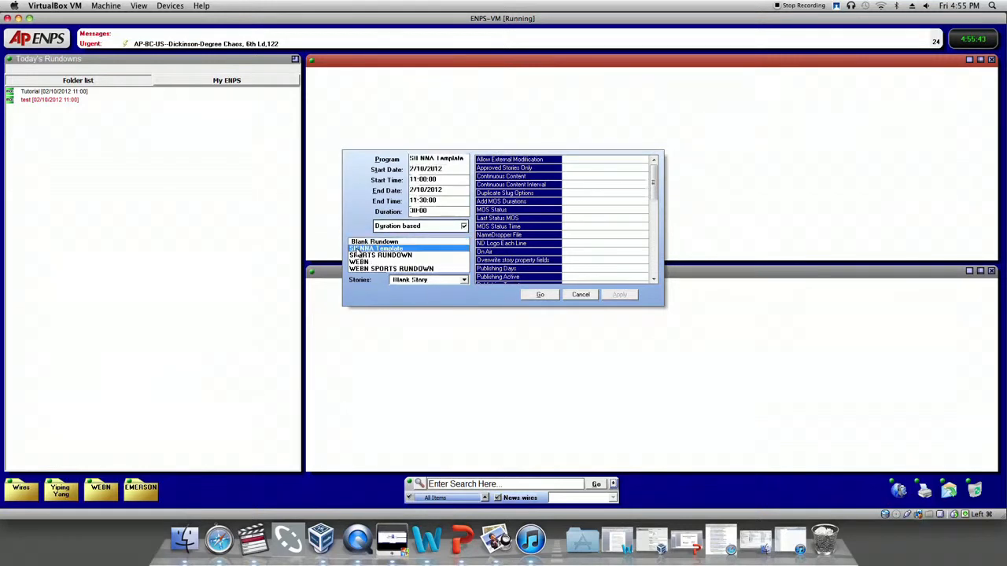
click(374, 249)
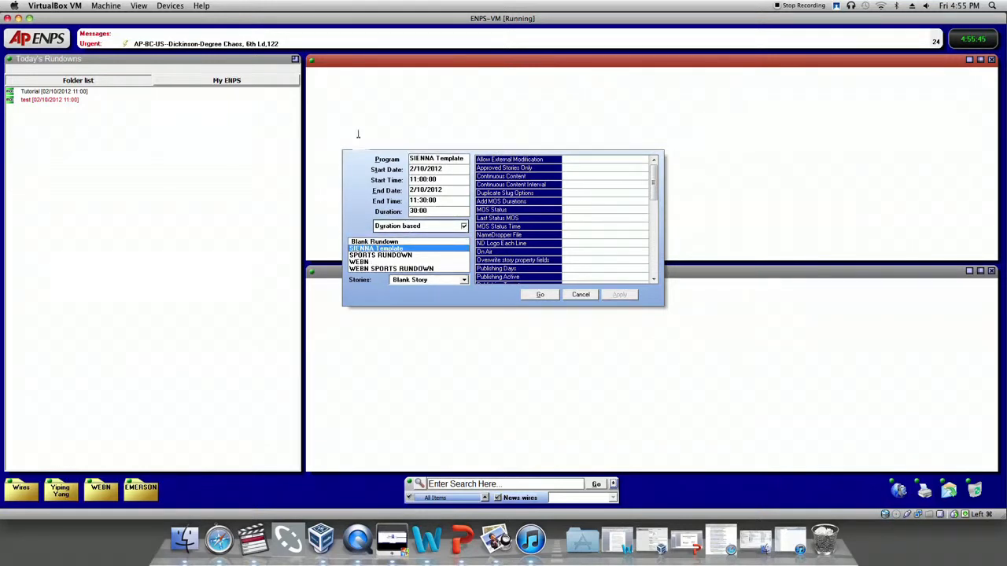
triple_click(438, 159)
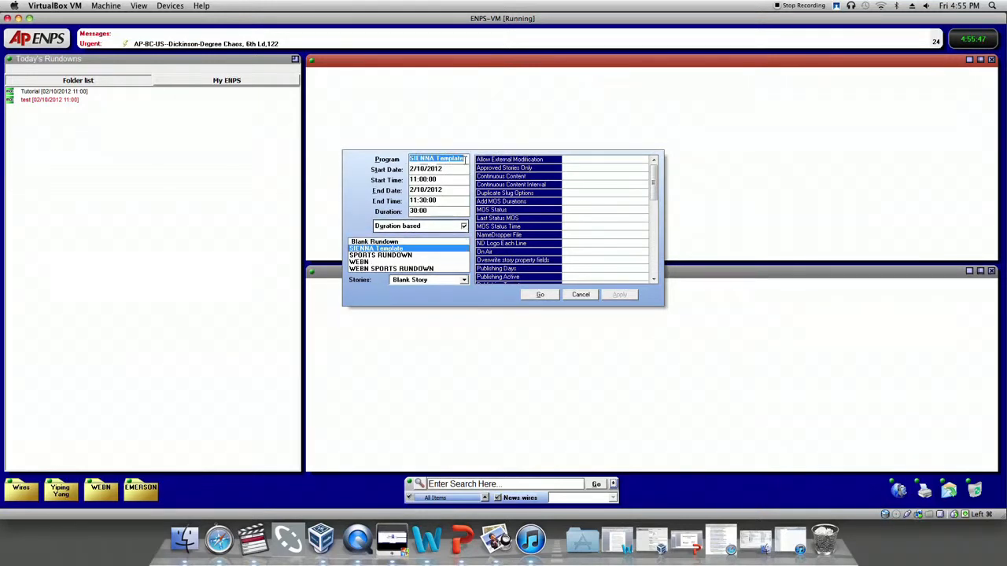
text(TEST)
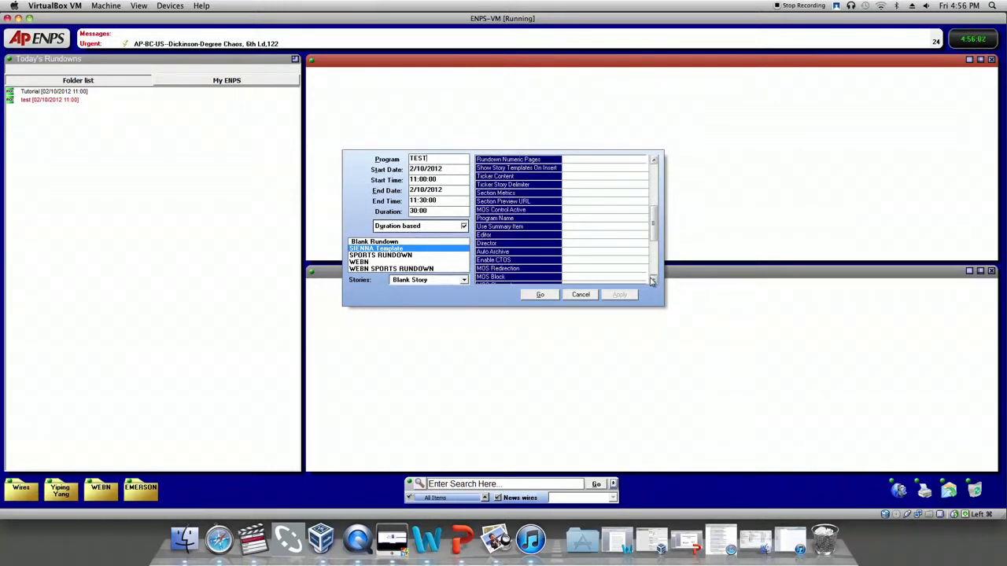
Step: Enable MOS Control Active and create the TEST rundown with Go
scroll(down, 3)
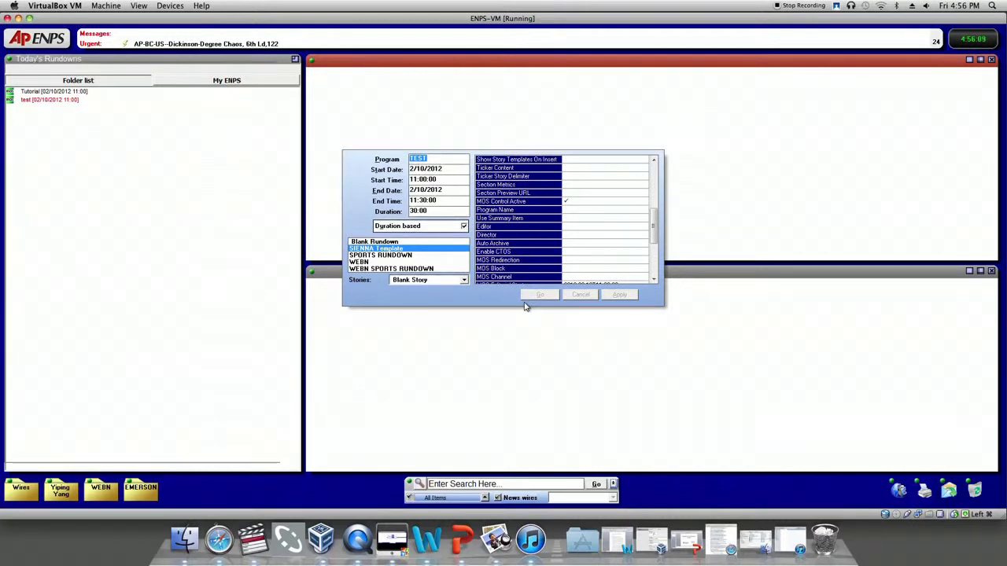
click(539, 294)
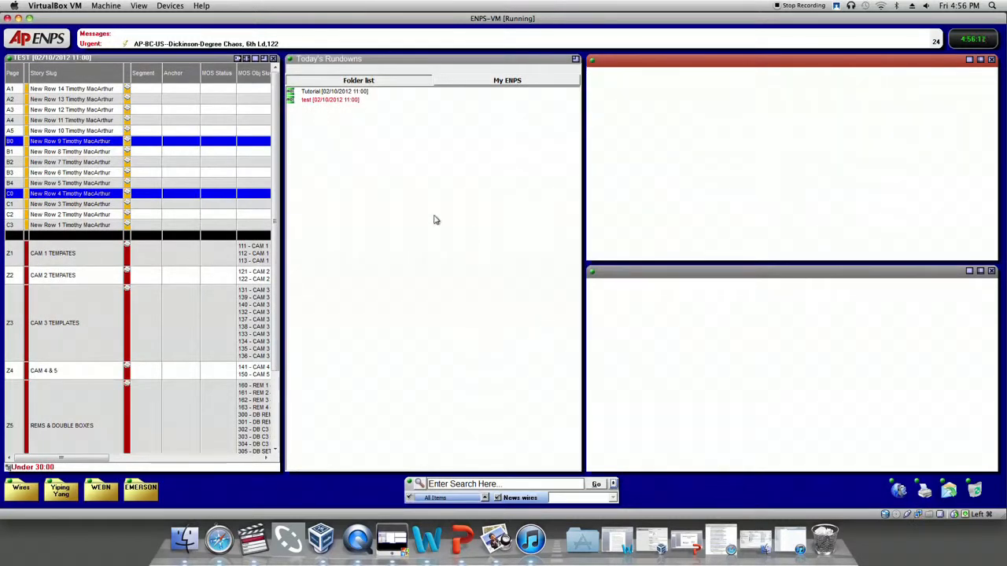